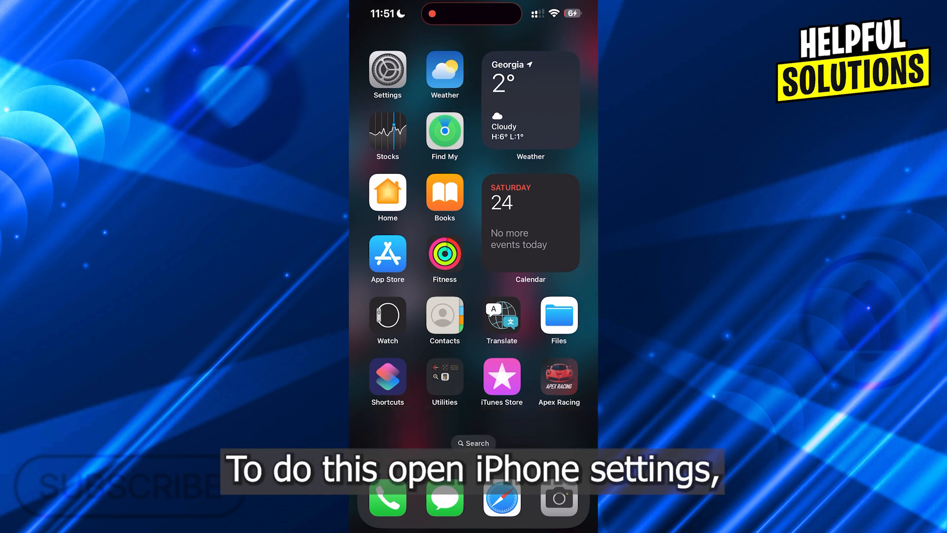
# Navigate from Settings through General to the Language & Region page.
pyautogui.click(387, 69)
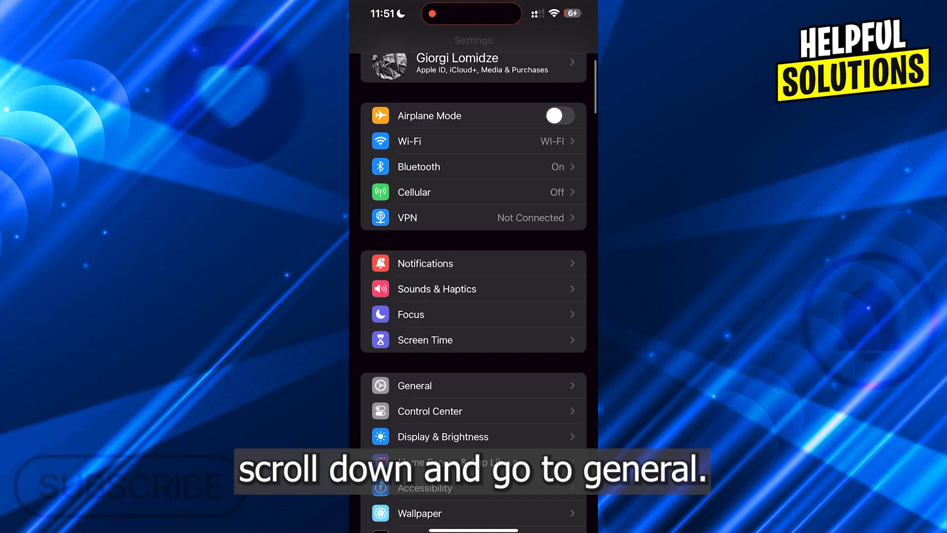
pyautogui.click(414, 386)
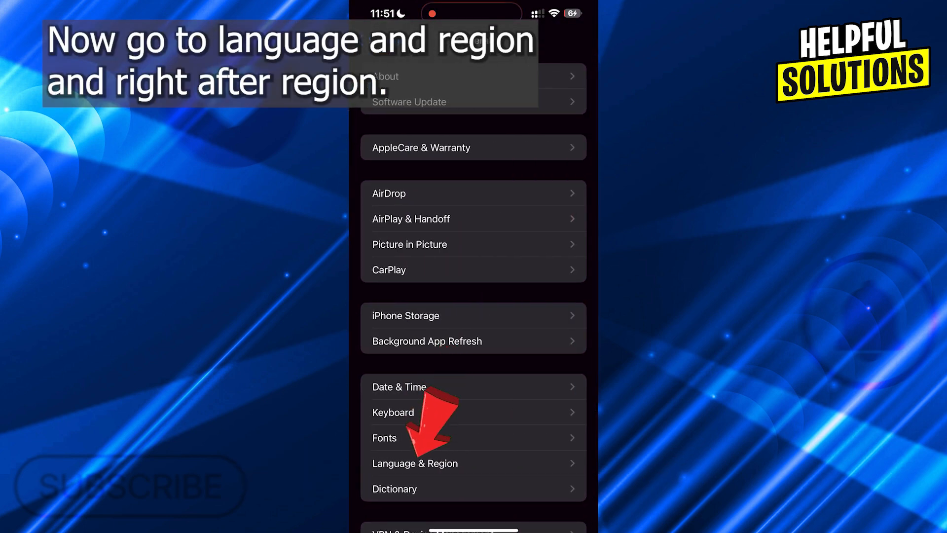
pyautogui.click(416, 464)
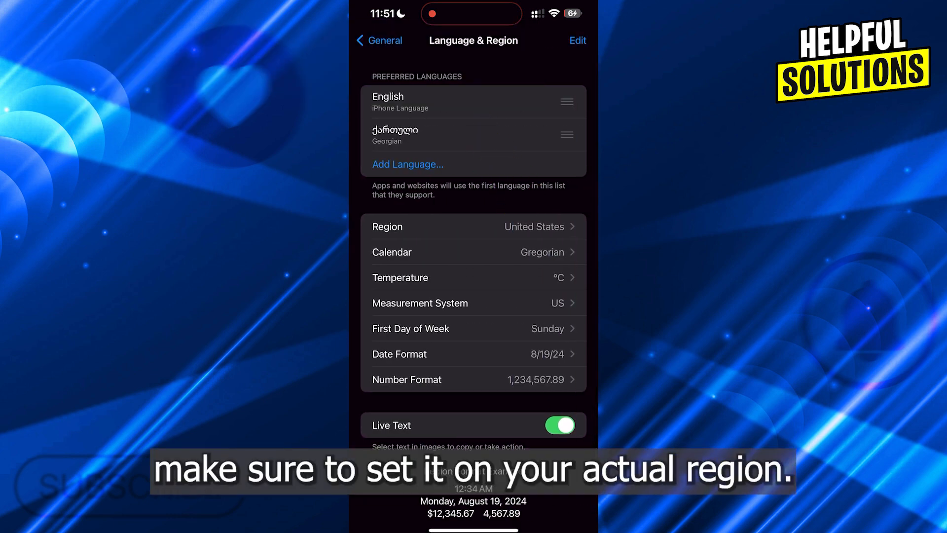
# Browse the Select Region list, keep United States, and go back to General.
pyautogui.click(472, 227)
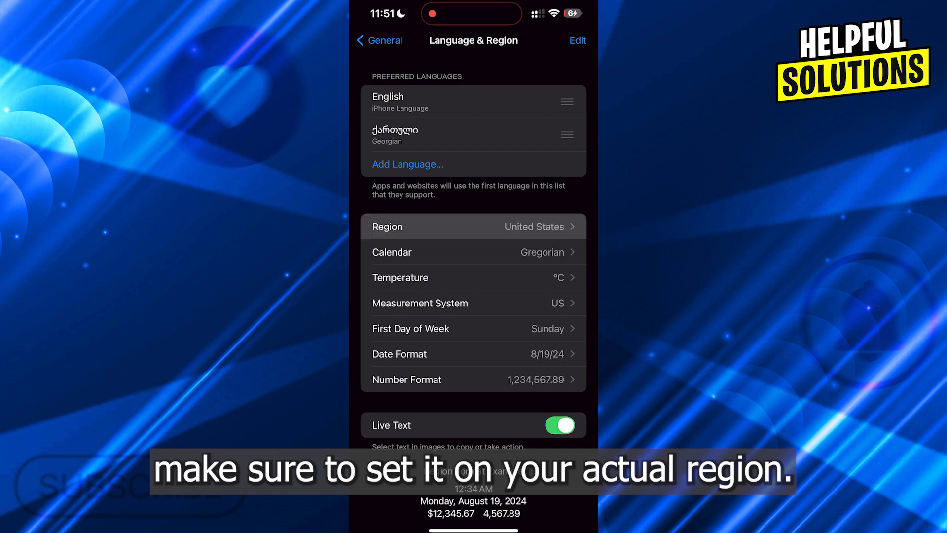
pyautogui.click(473, 227)
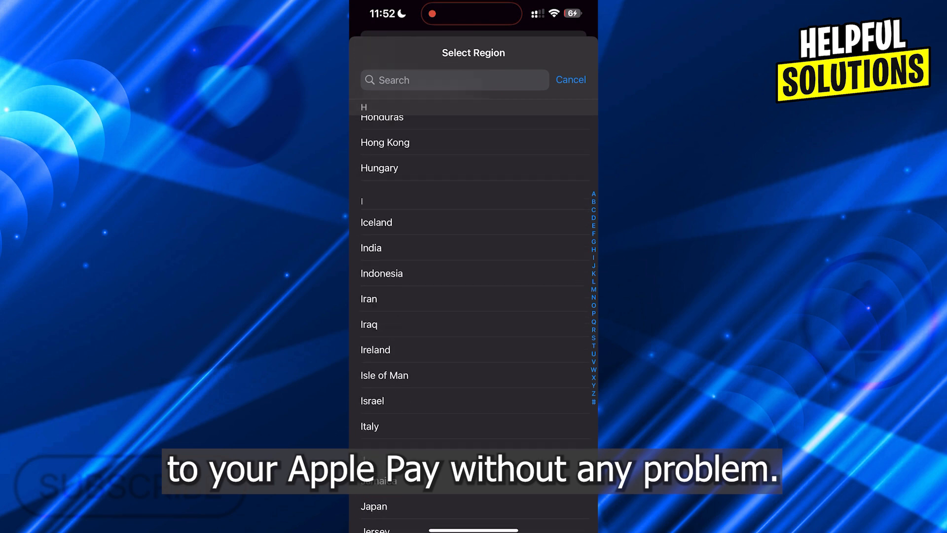
pyautogui.scroll(-3)
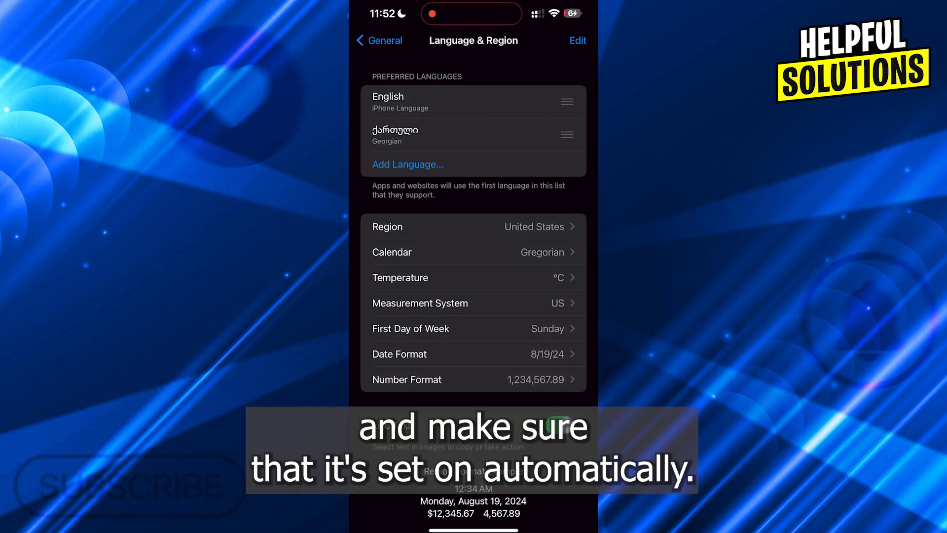
pyautogui.click(378, 41)
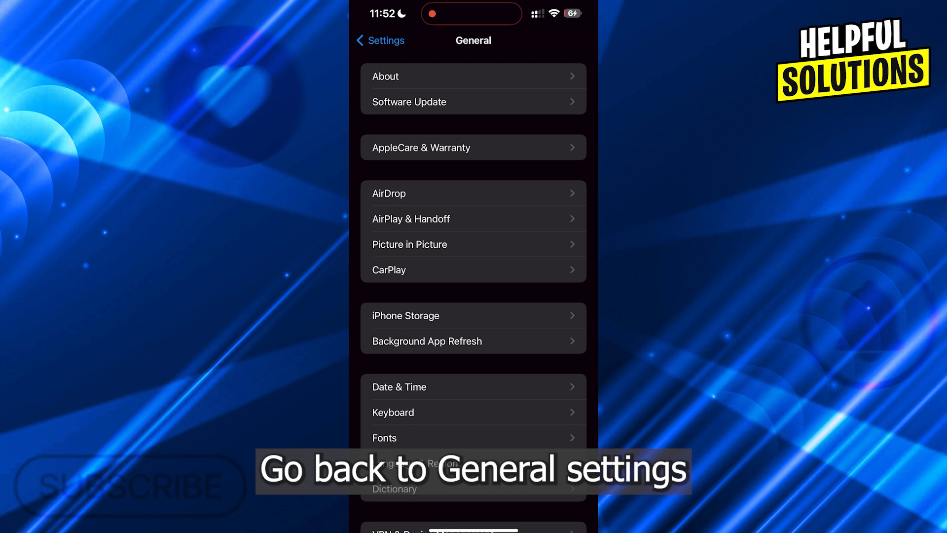
# Toggle Set Automatically off and on in Date & Time with Tbilisi time zone, then back out.
pyautogui.scroll(-3)
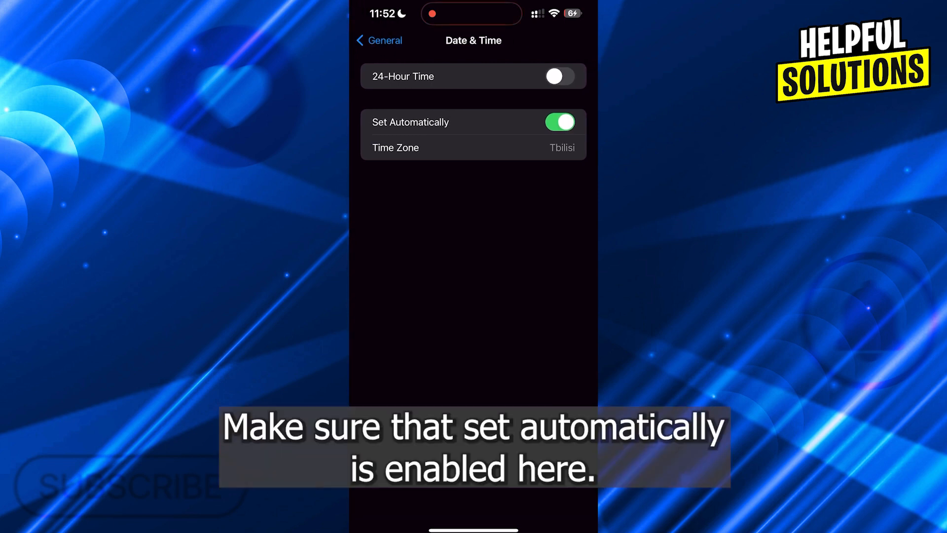
pyautogui.click(559, 122)
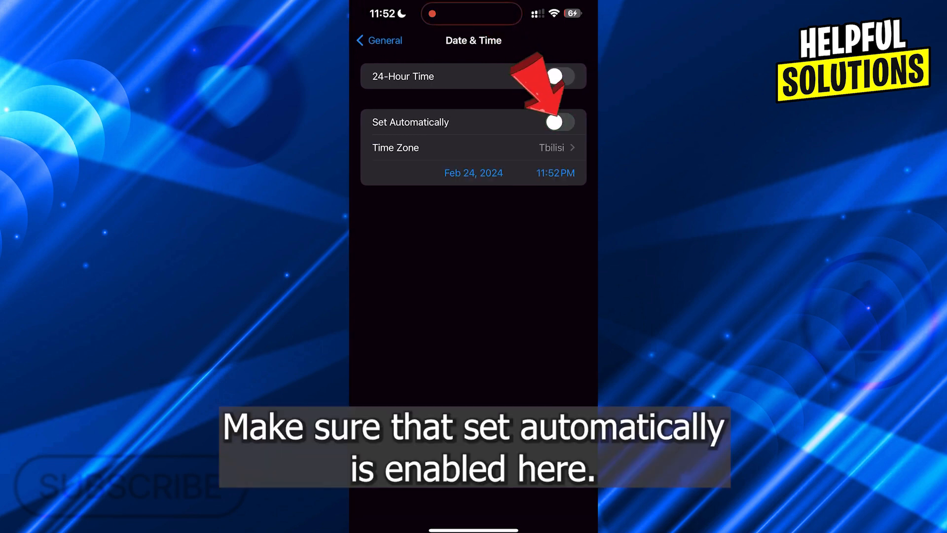
pyautogui.click(558, 123)
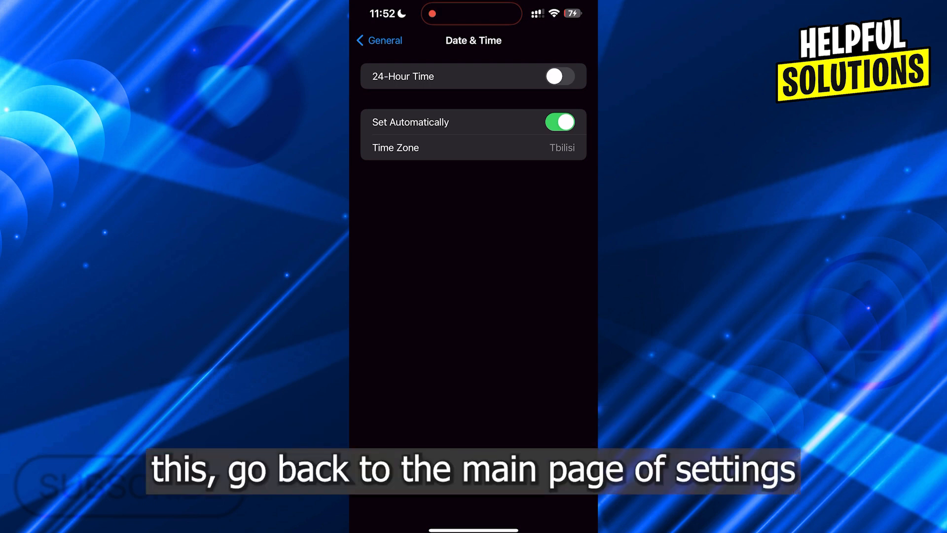
pyautogui.click(379, 40)
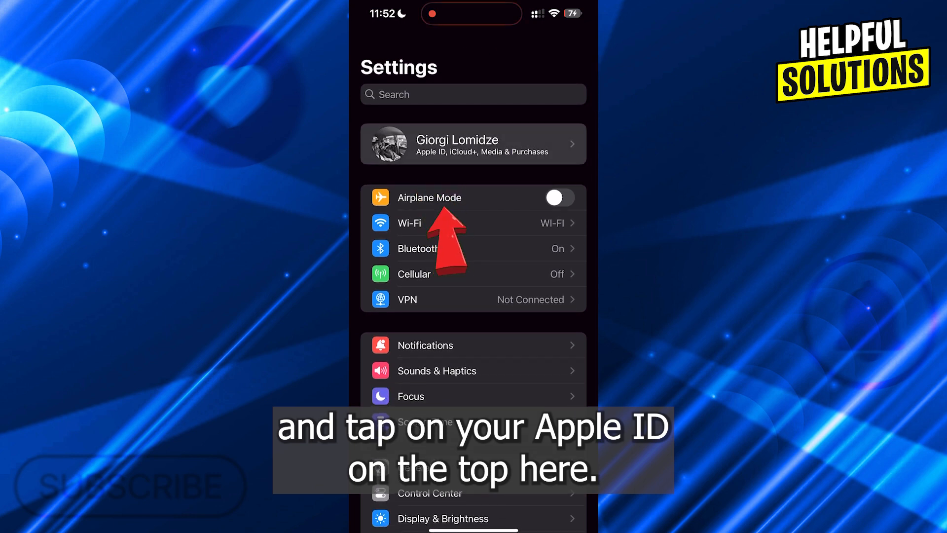
# Sign out of the Apple ID, confirming Turn Off for Find My, then sign back in.
pyautogui.click(473, 144)
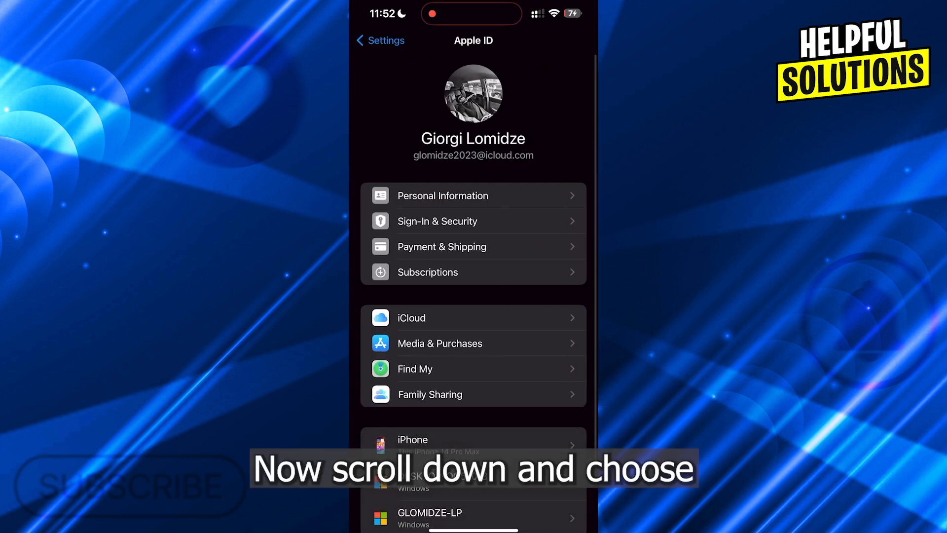
pyautogui.scroll(-3)
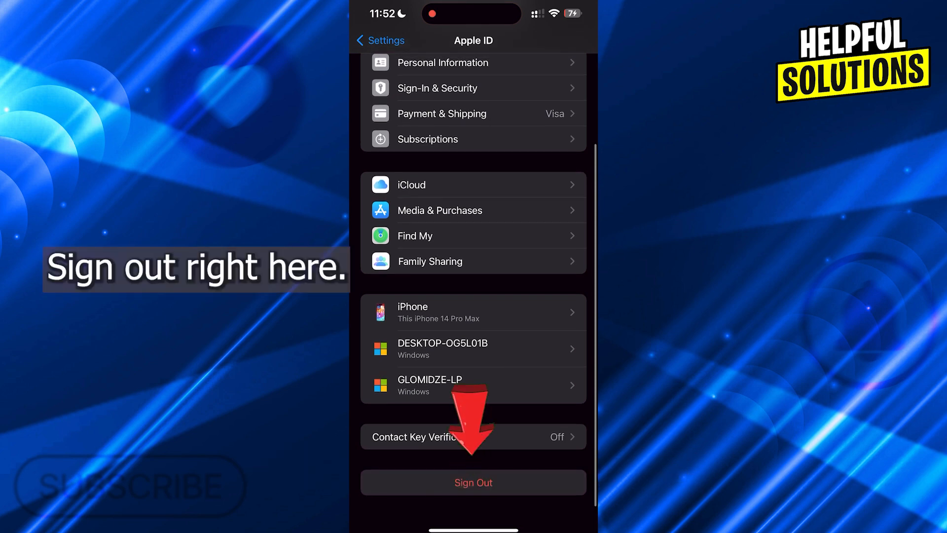
pyautogui.click(473, 482)
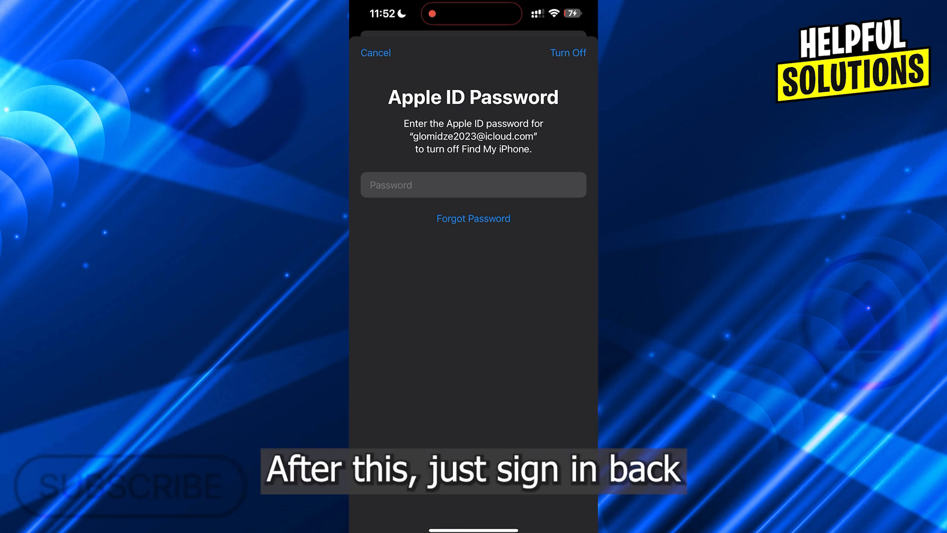
pyautogui.click(375, 52)
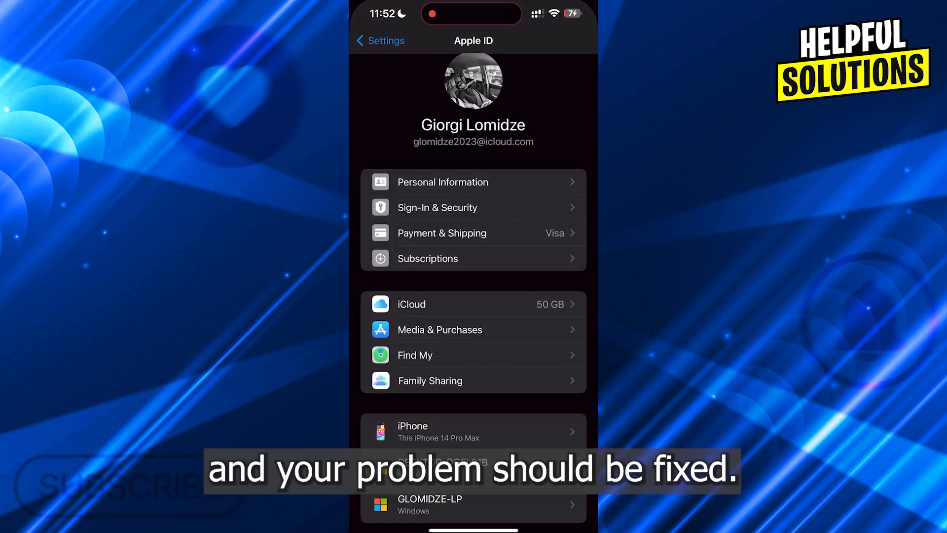
pyautogui.scroll(-3)
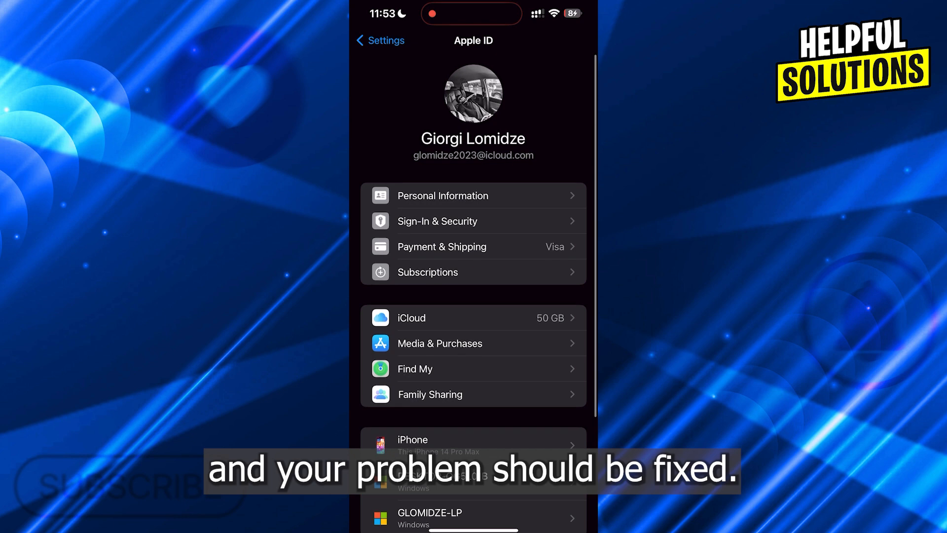